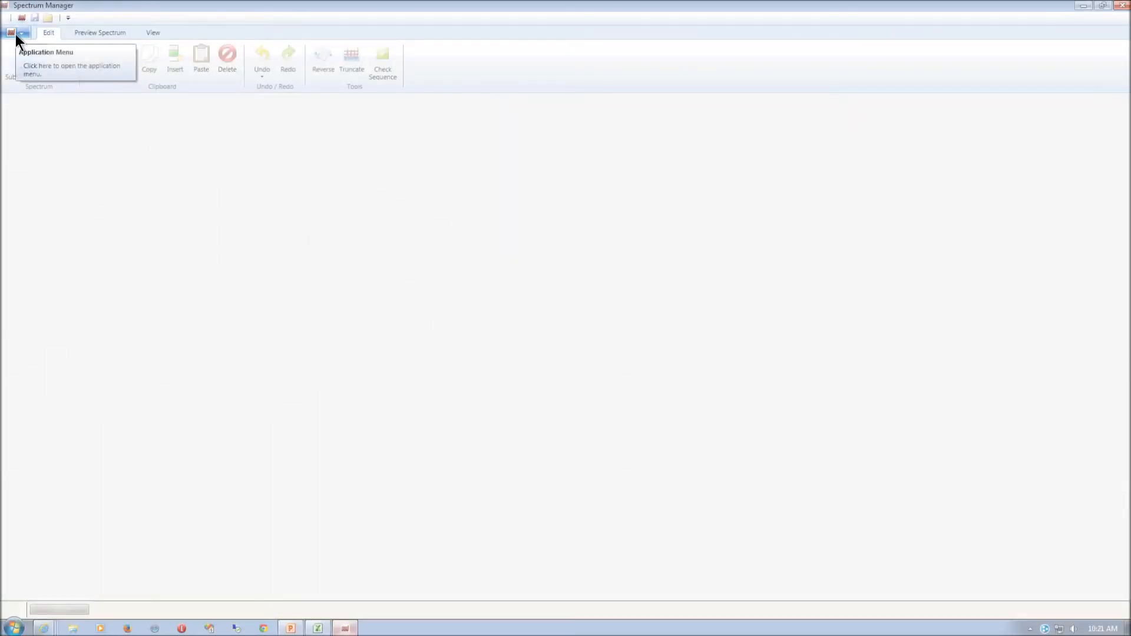
- Load the saved Falstaff SP3 spectrum file so its flight sequence is listed
left_click(15, 33)
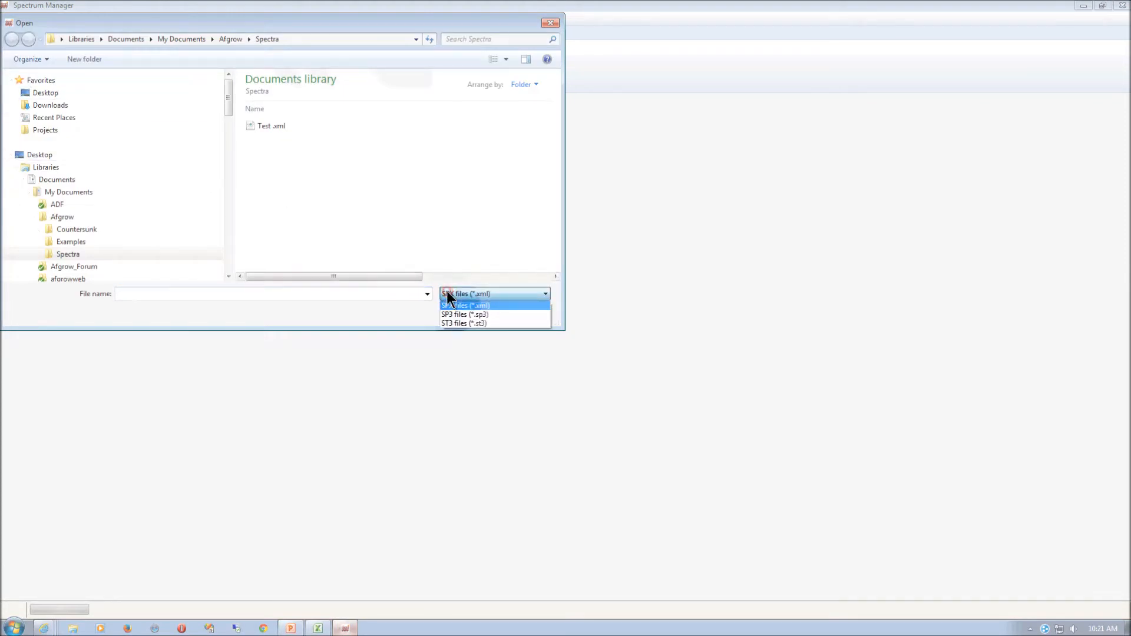
left_click(464, 315)
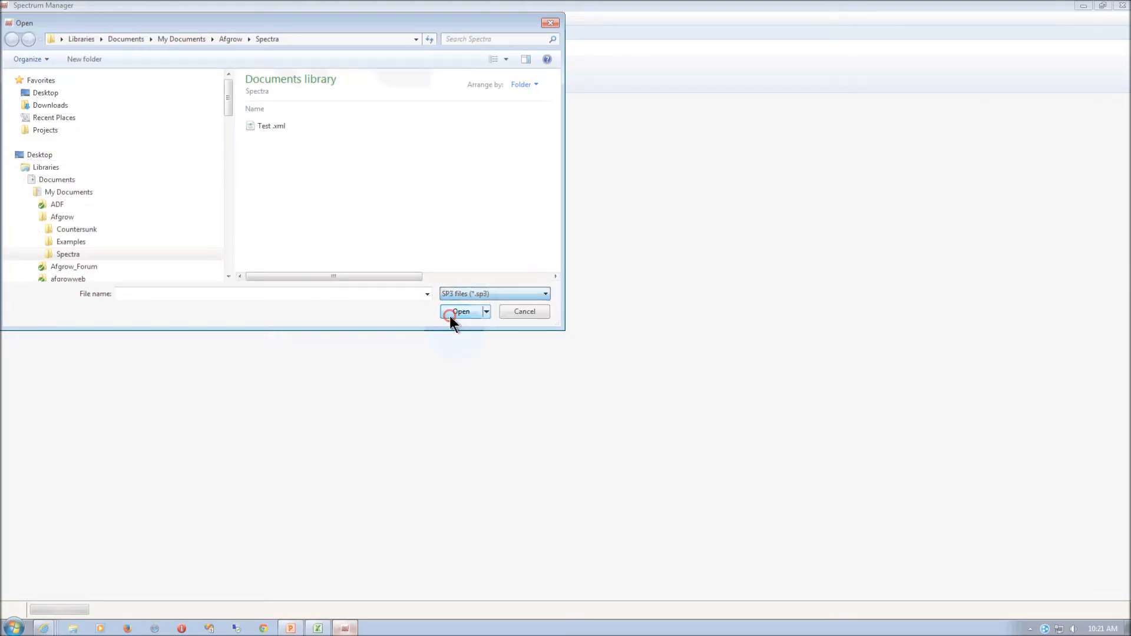
left_click(461, 311)
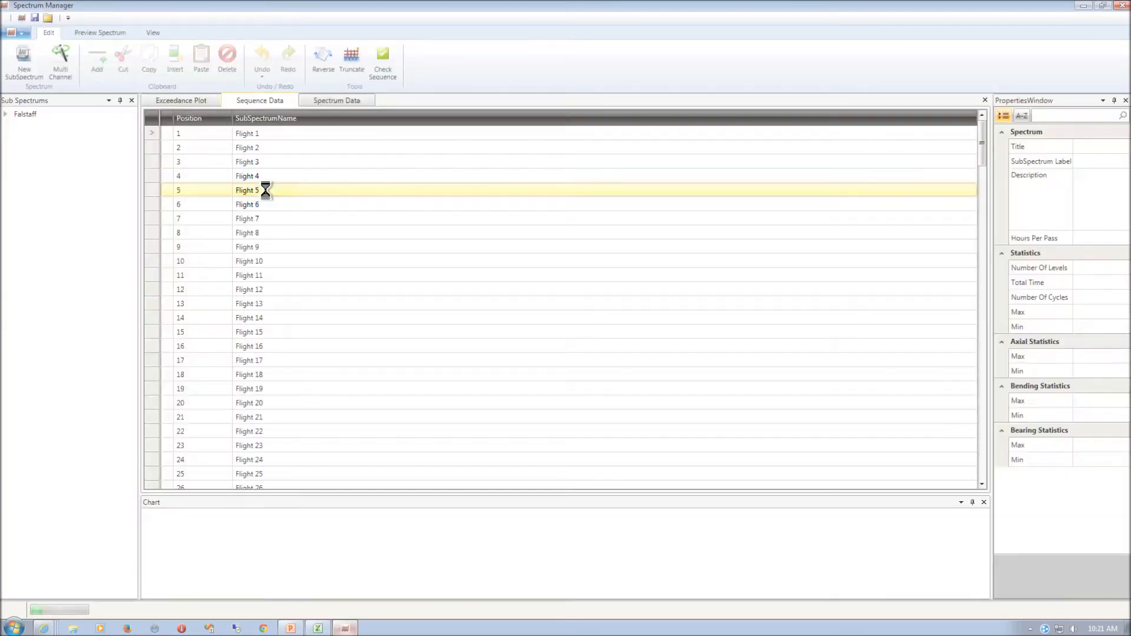
- Expand Falstaff, view its exceedance plot, then its cycle-by-cycle spectrum data table
left_click(25, 115)
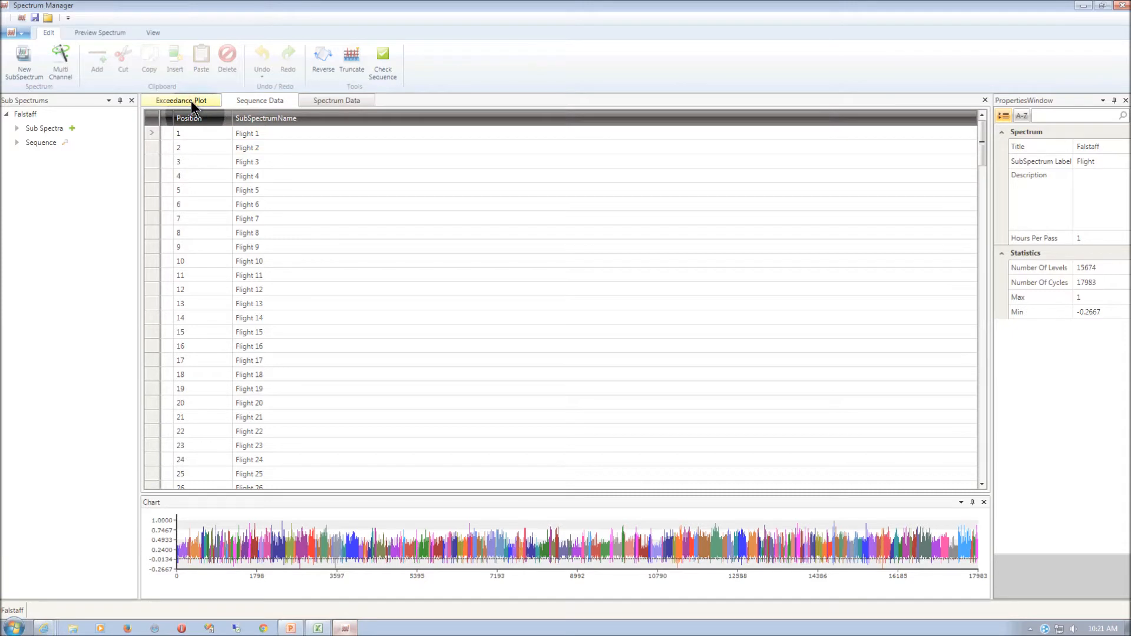
left_click(260, 100)
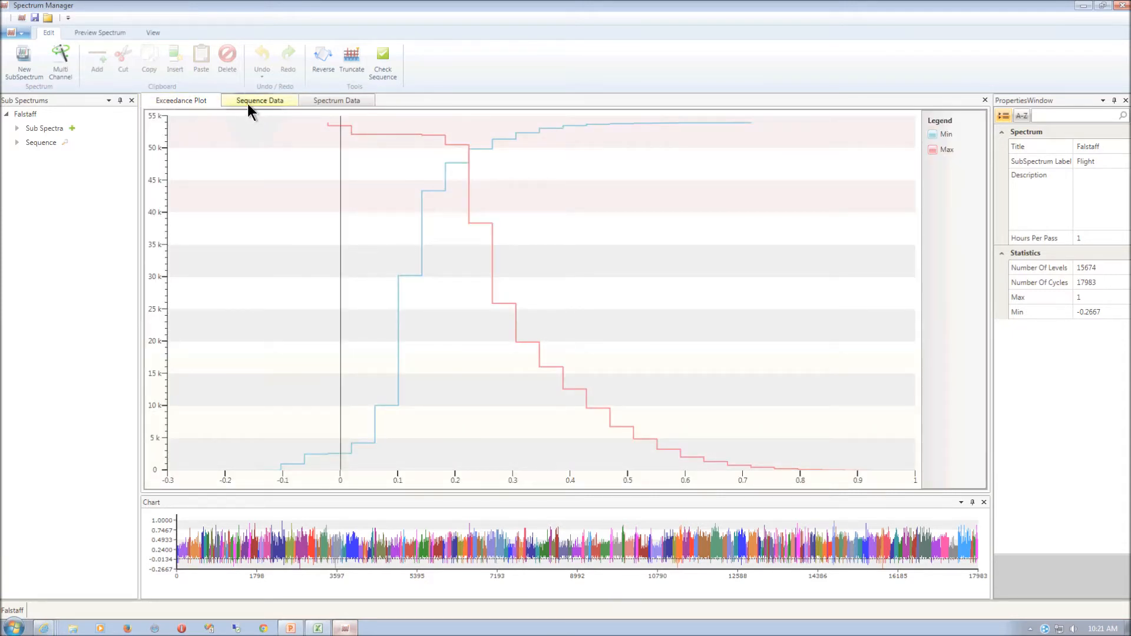
left_click(259, 100)
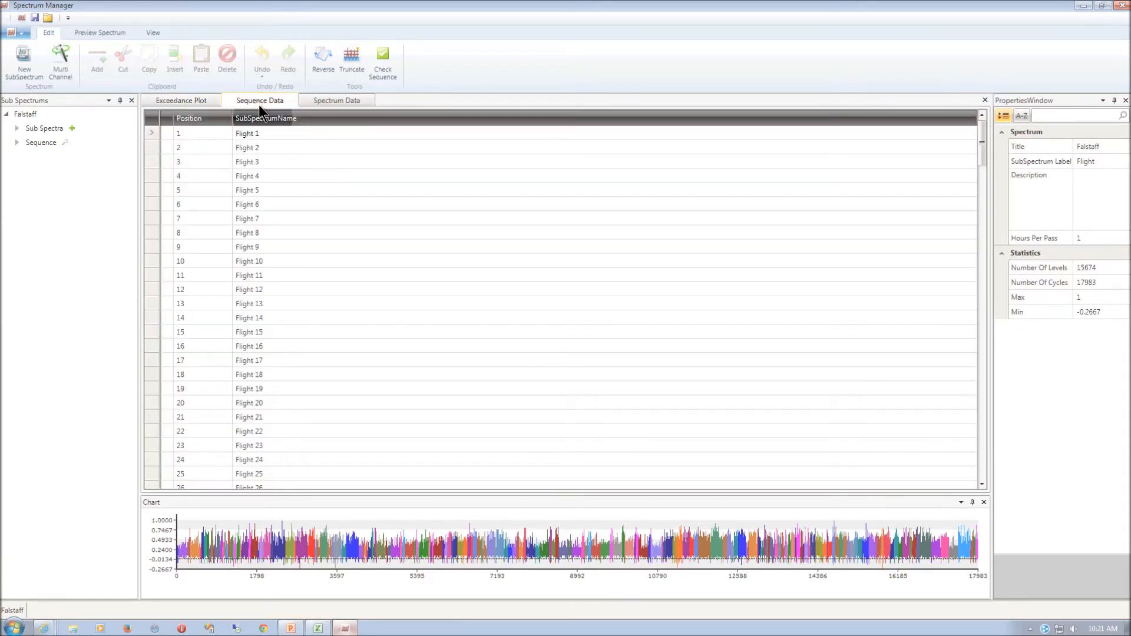
left_click(335, 100)
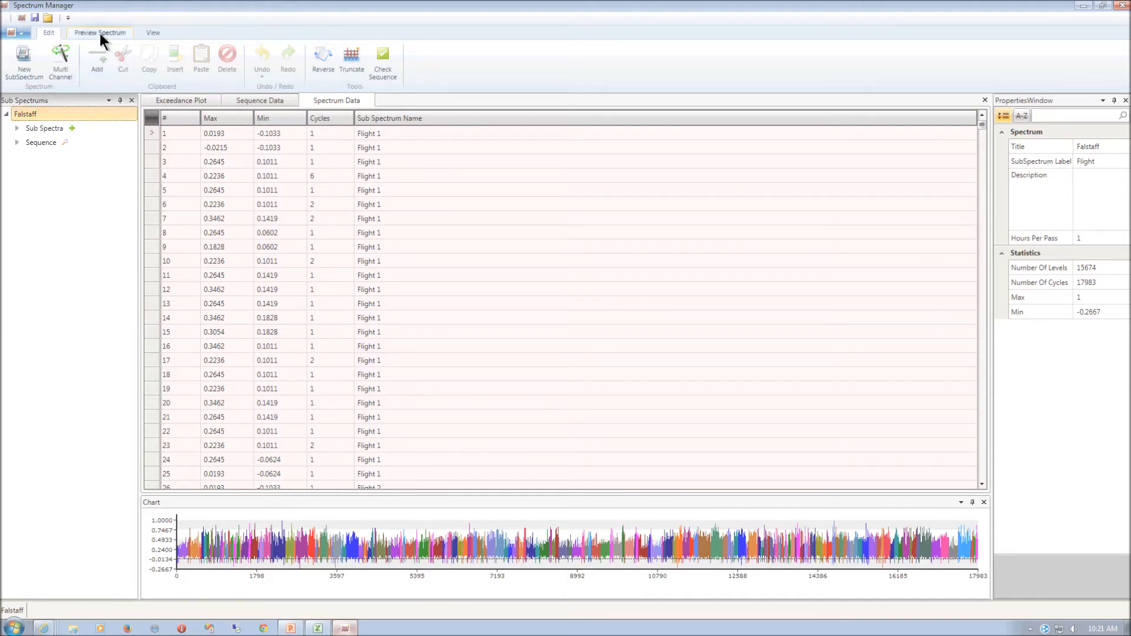
- Preview the spectrum strip over cycles 283 to 4618 and return to editing near Flight 3
left_click(99, 33)
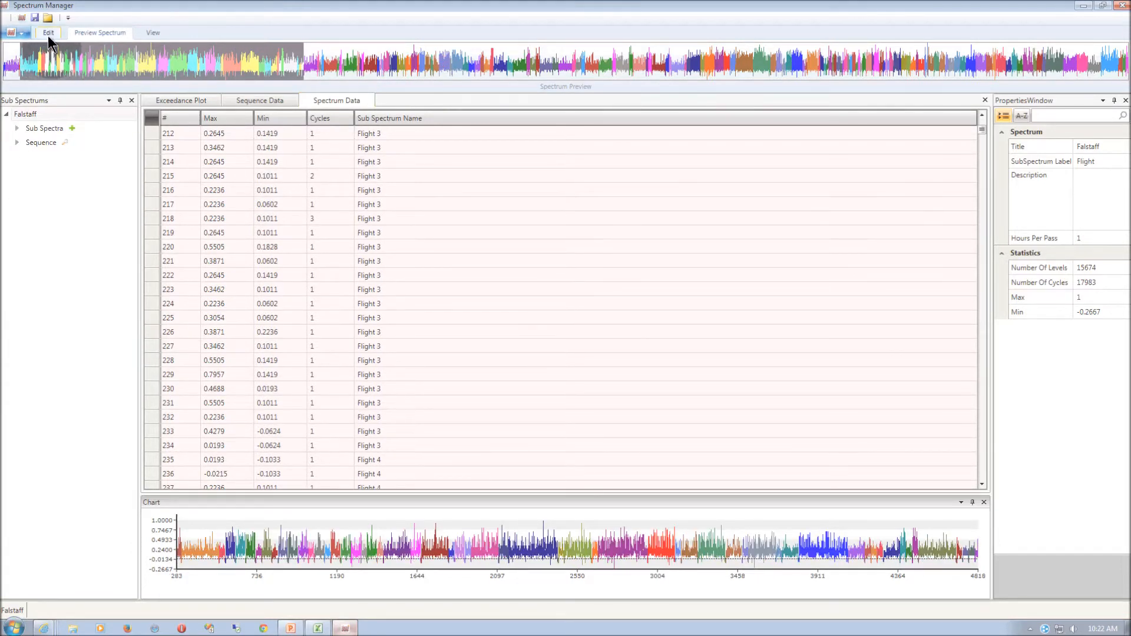
left_click(48, 33)
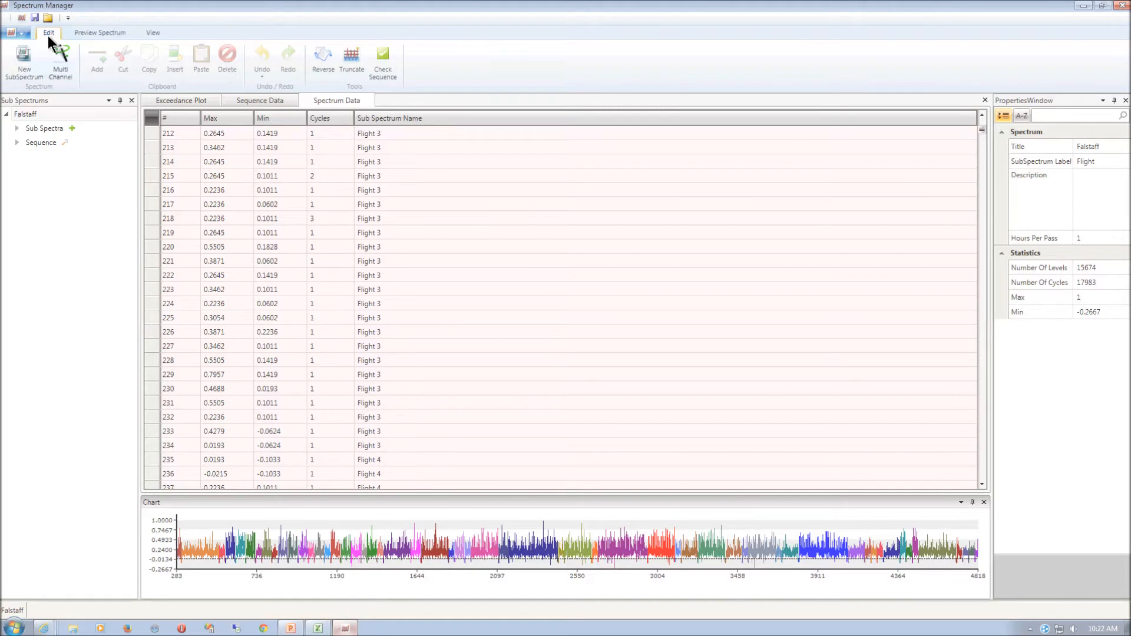
left_click(45, 128)
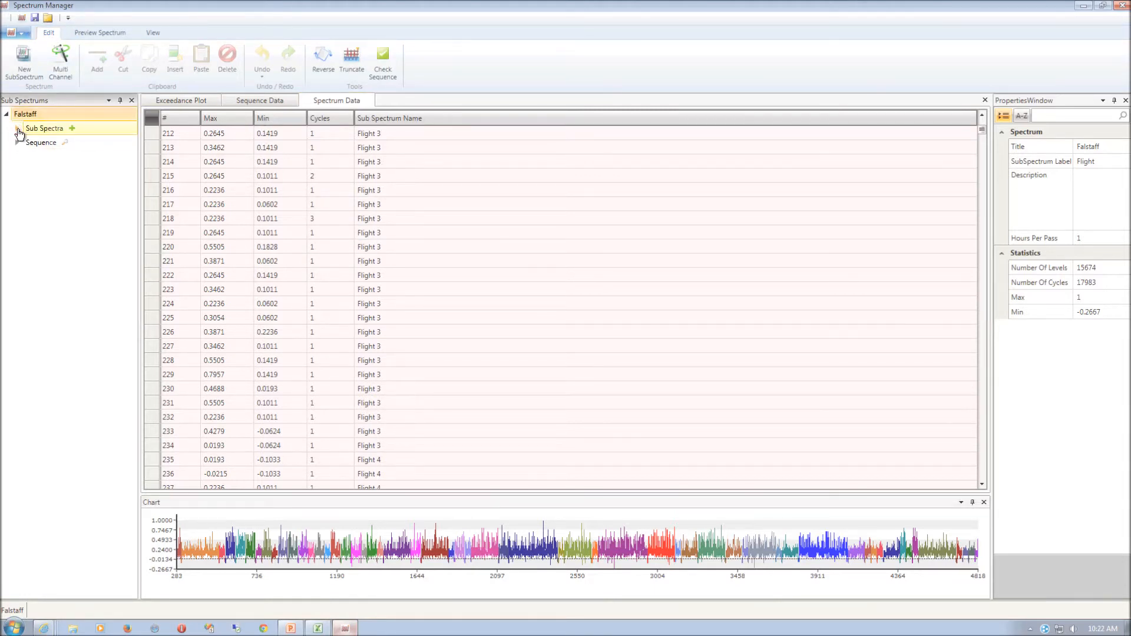
- In Flight 2, set a load level to 100 cycles and delete one level row
left_click(18, 129)
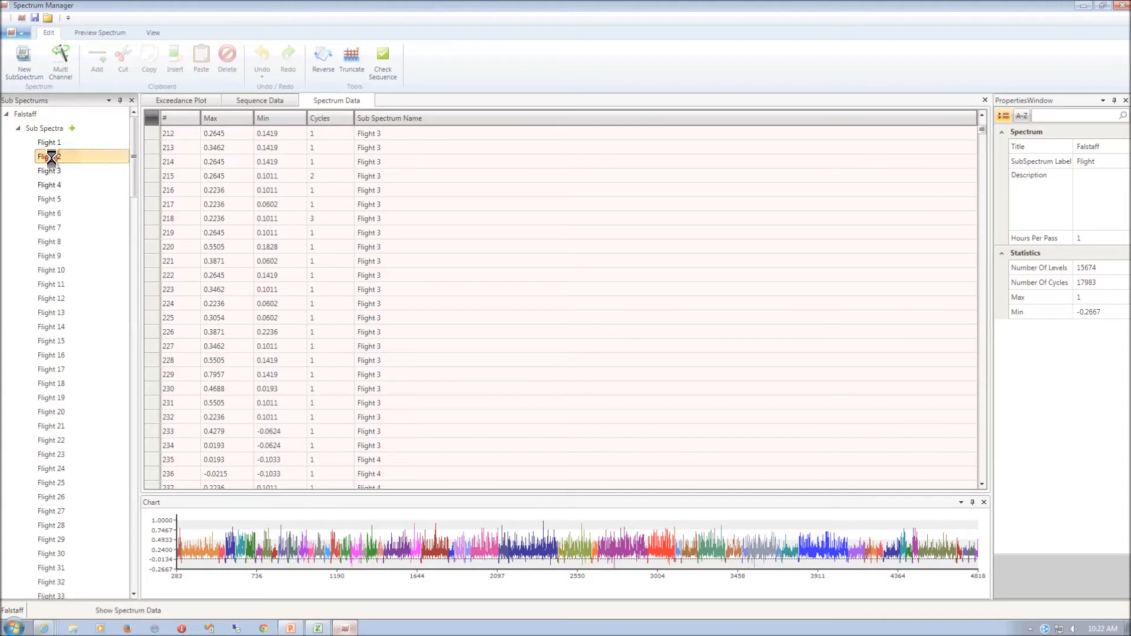
left_click(49, 157)
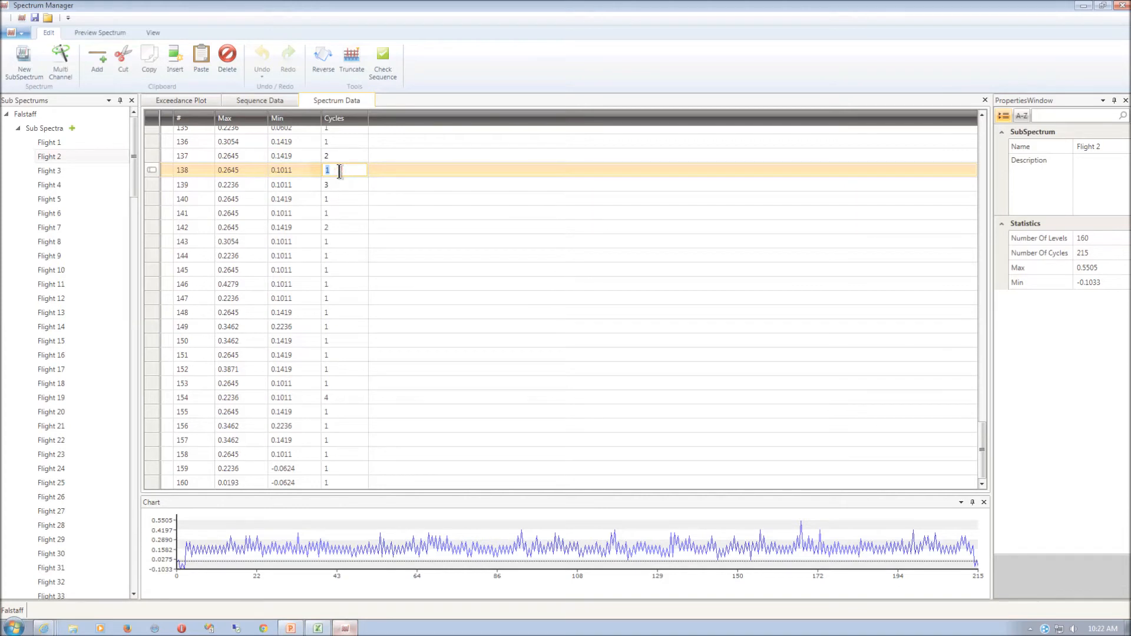
type("100")
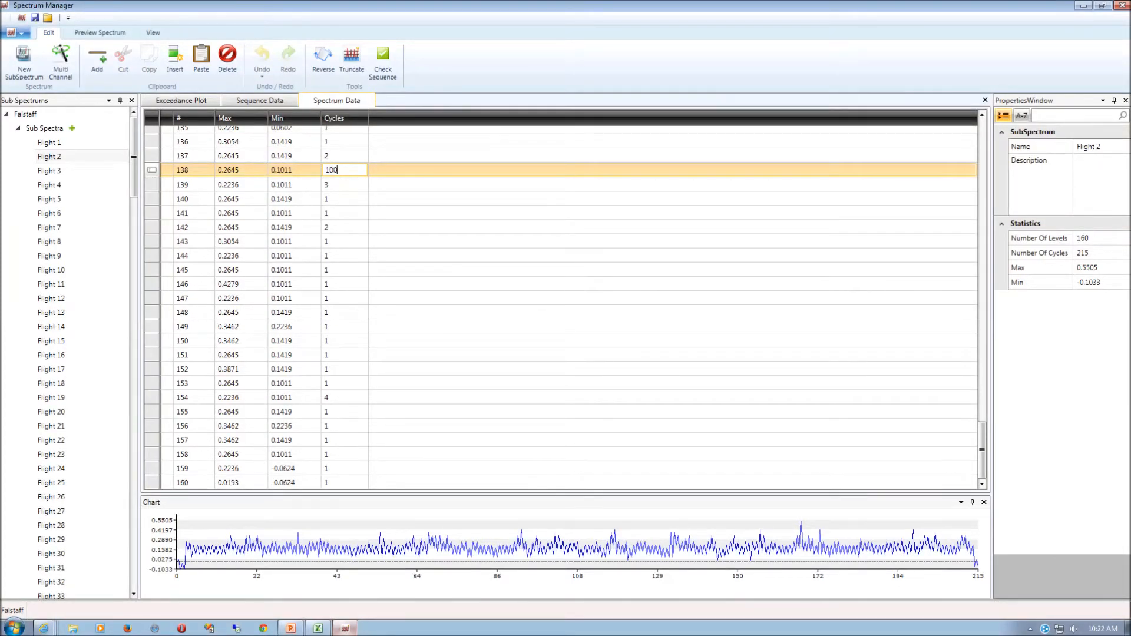
key("Return")
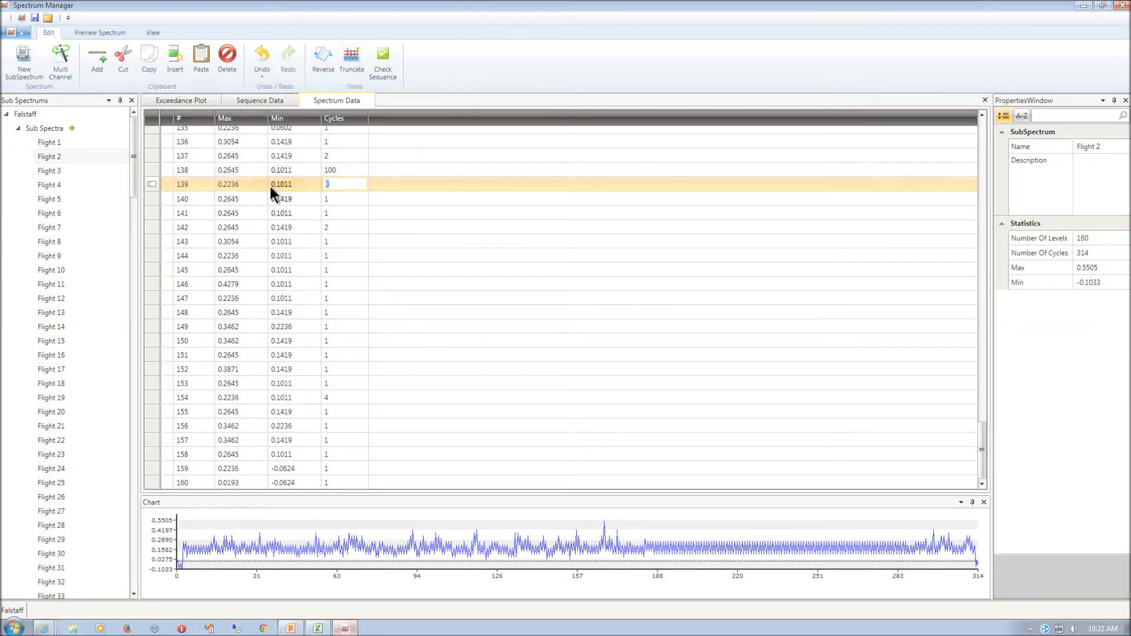
left_click(228, 61)
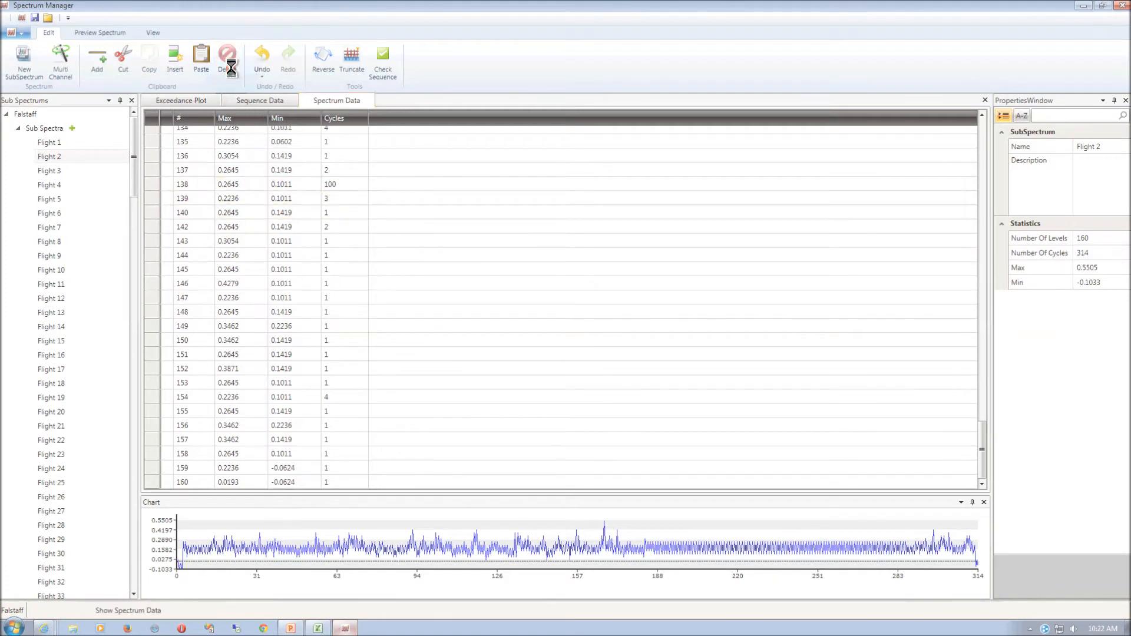
left_click(226, 59)
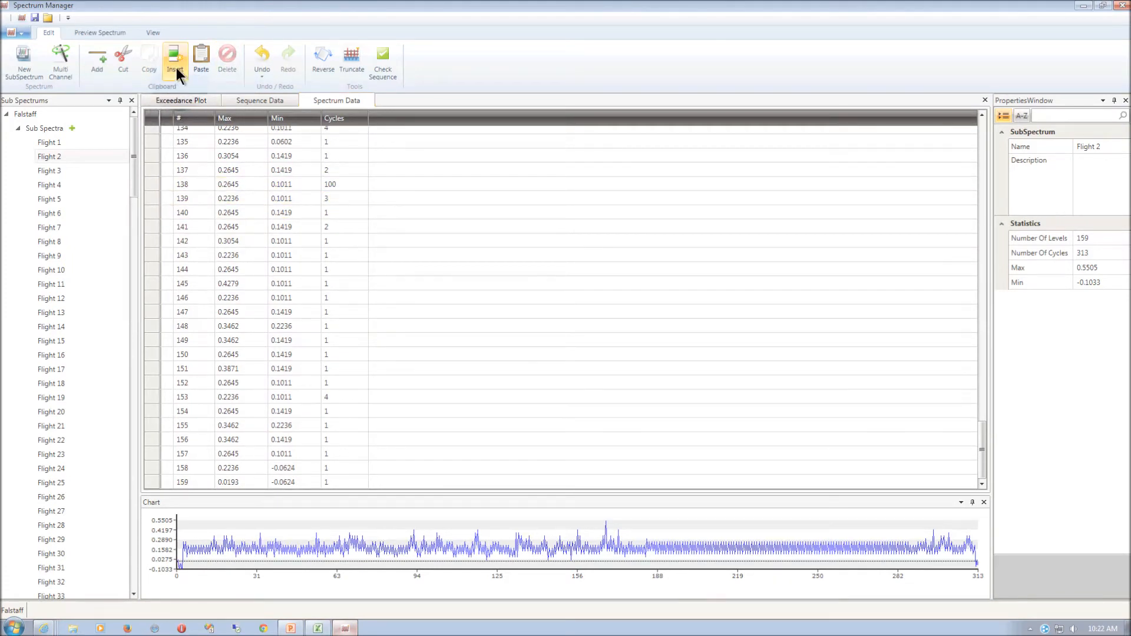
mouse_move(14, 33)
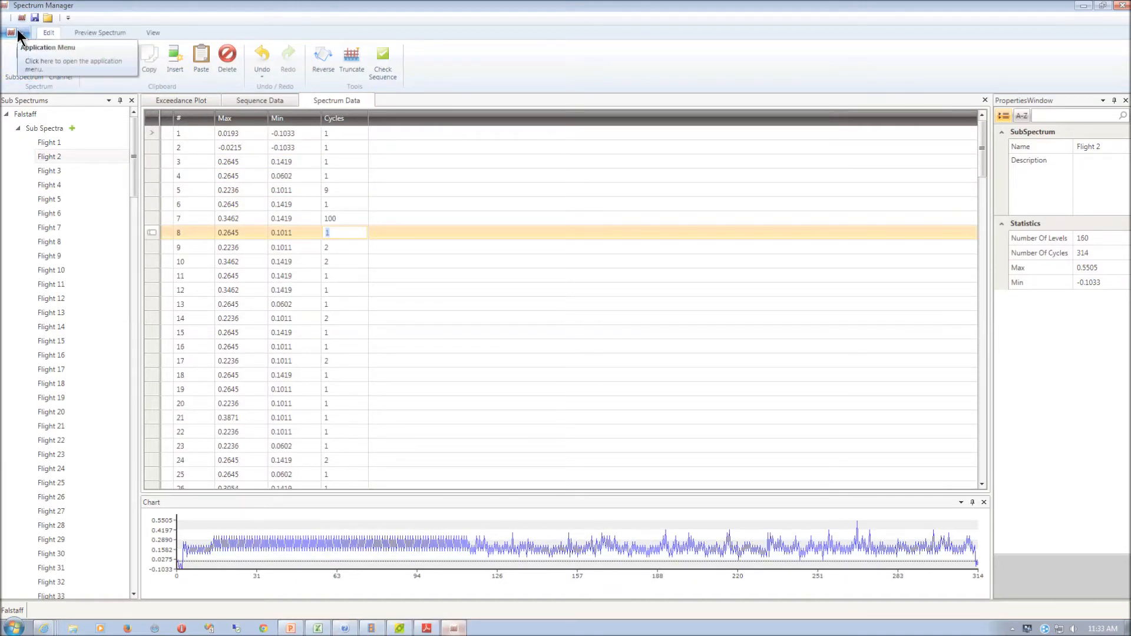
- Create a new spectrum named Test with sub-spectrum label Flight and 1 hour per pass
left_click(12, 33)
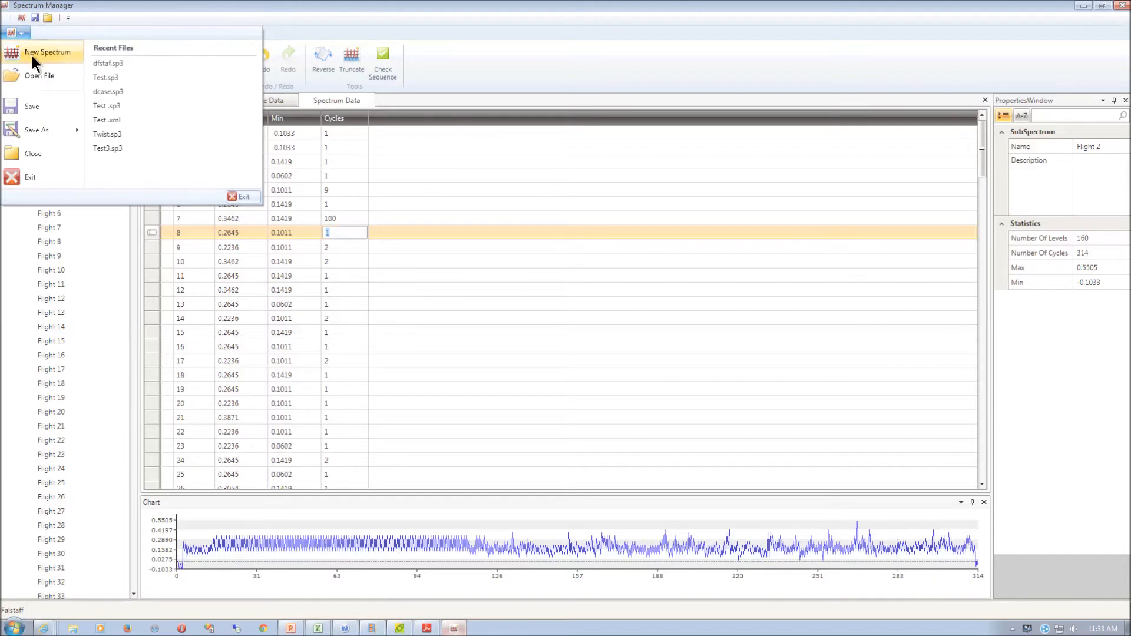
left_click(47, 52)
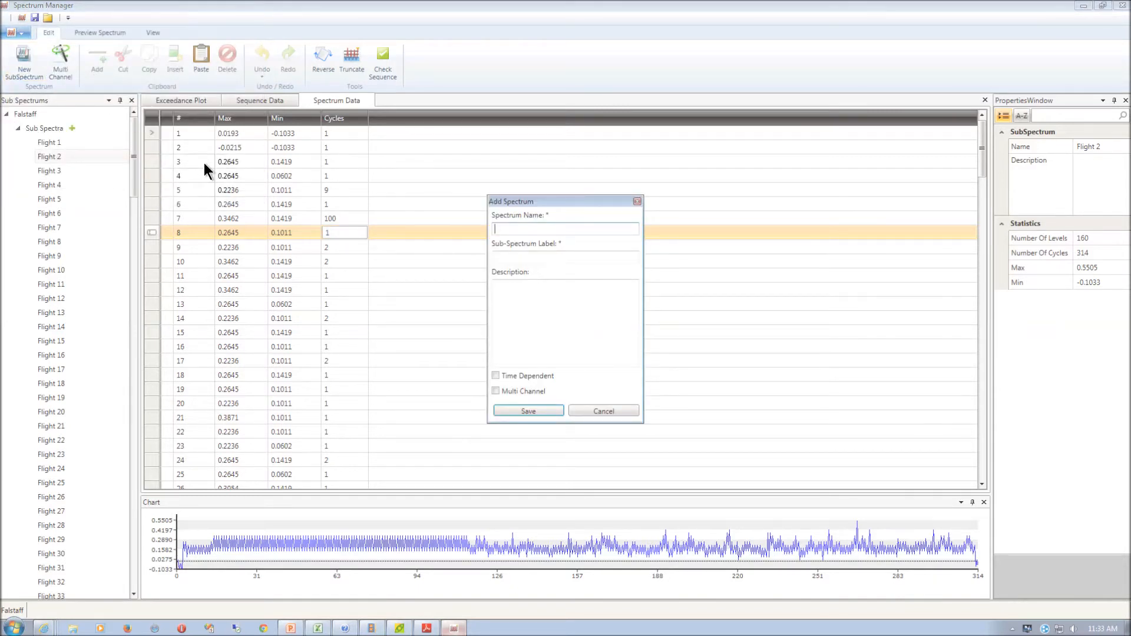
type("Test")
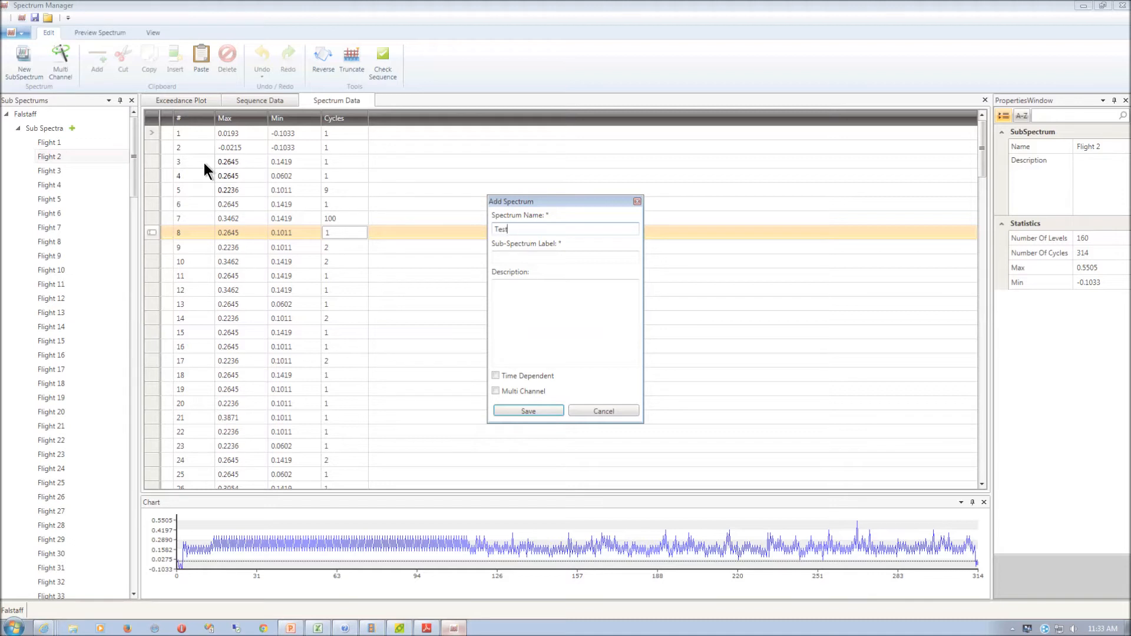
left_click(564, 258)
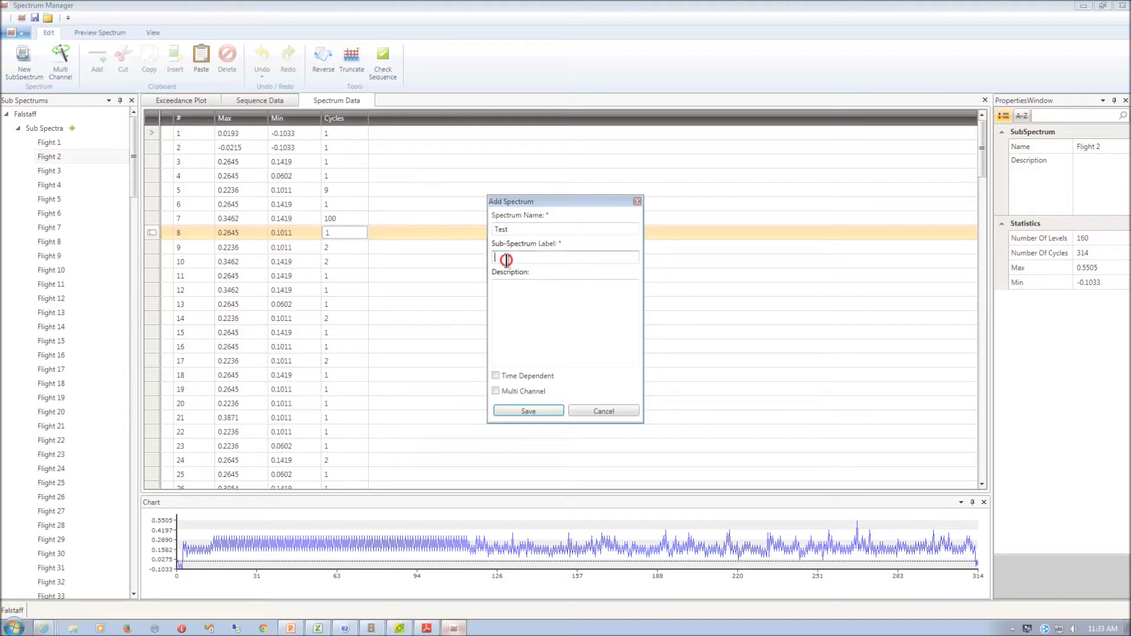
type("Fl")
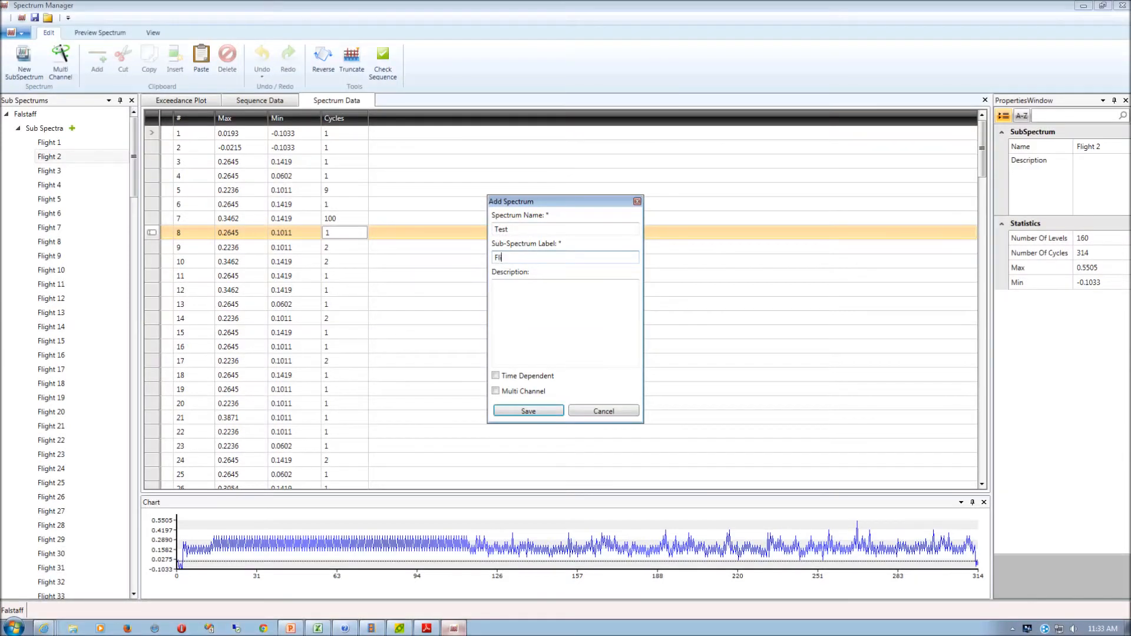
type("ght")
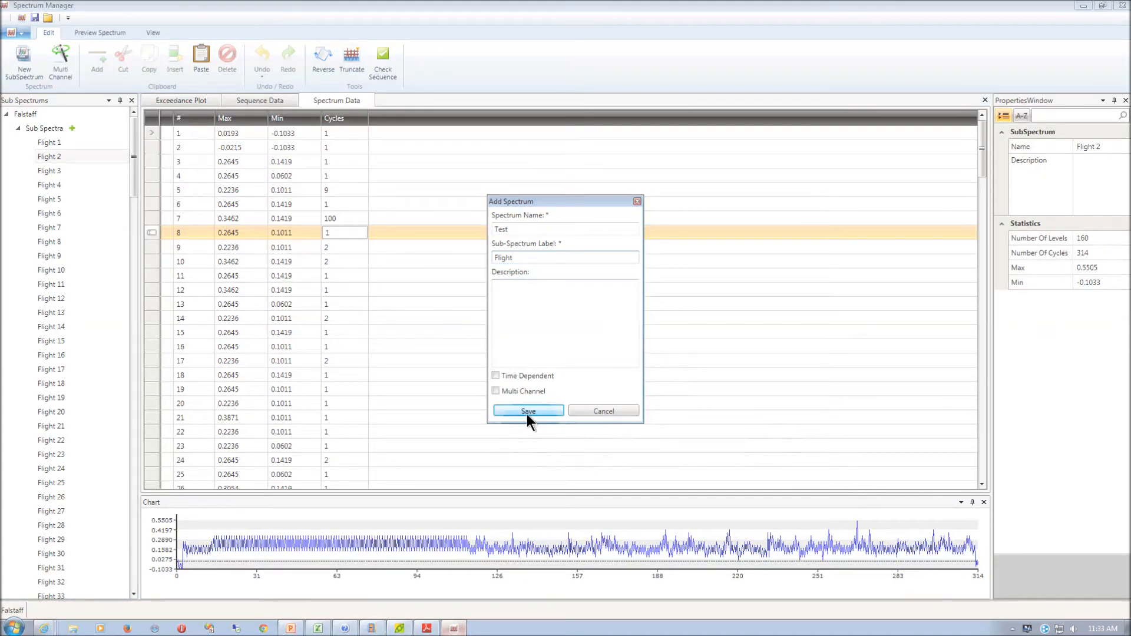
left_click(528, 410)
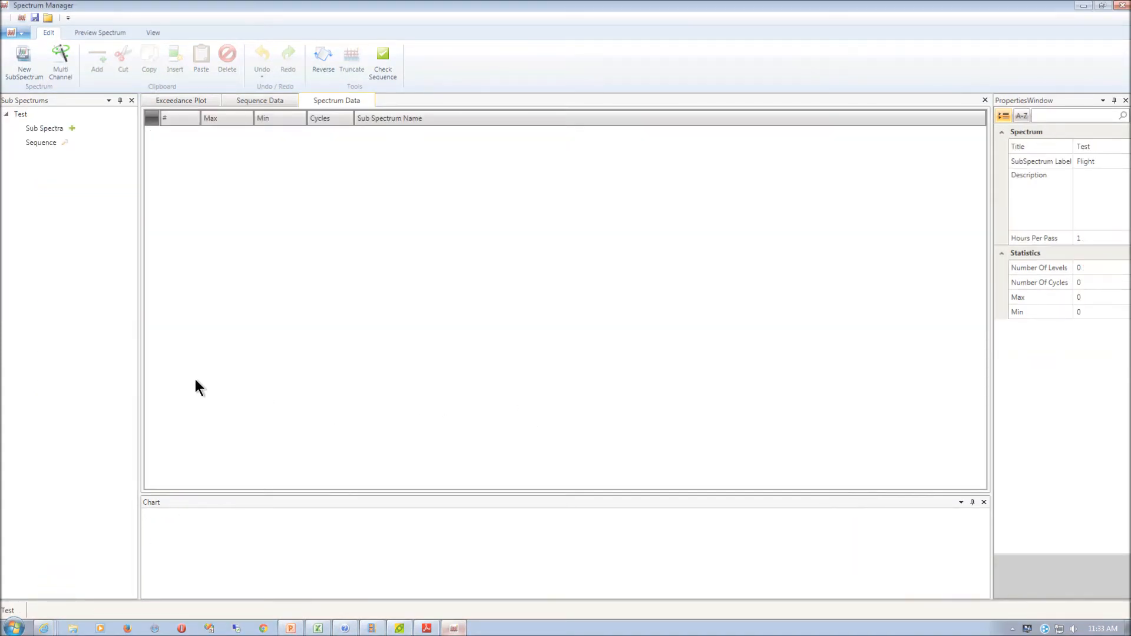
- Add sub-spectrum Flight 1 with one level, max 0.3, min -0.3, 100 cycles
left_click(44, 128)
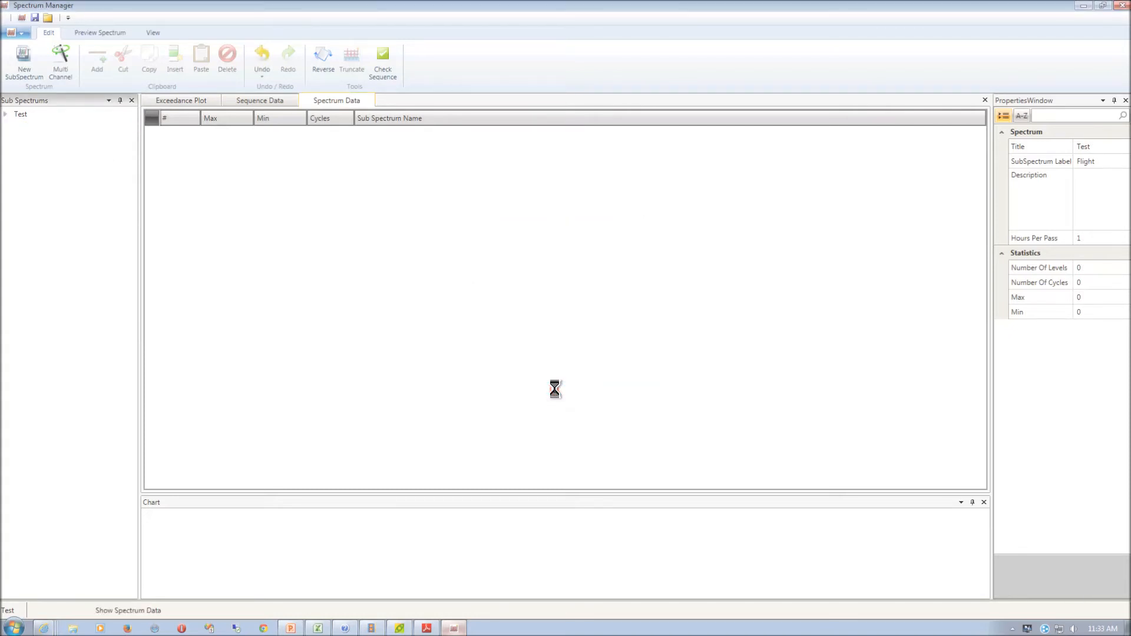
left_click(97, 61)
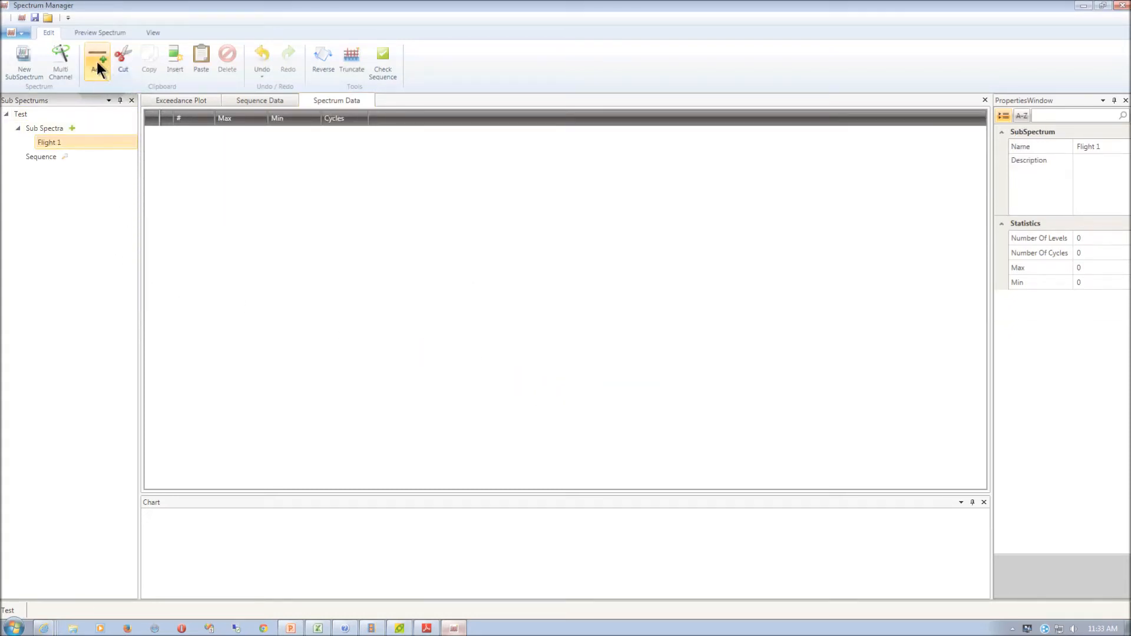
left_click(97, 61)
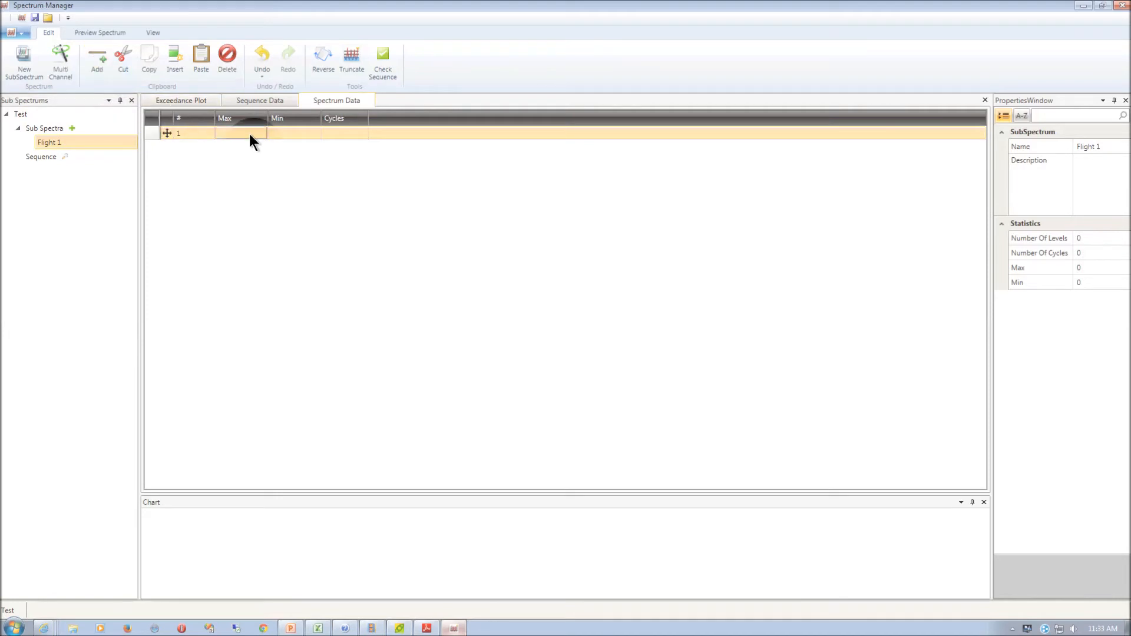
left_click(242, 133)
type("0.3")
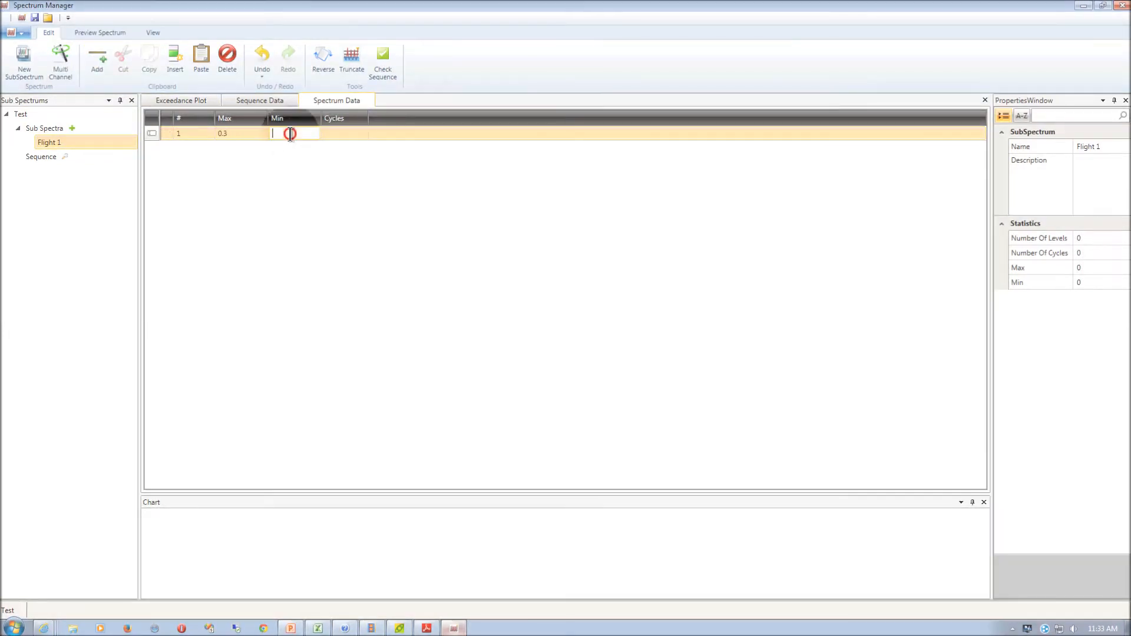
type("-3")
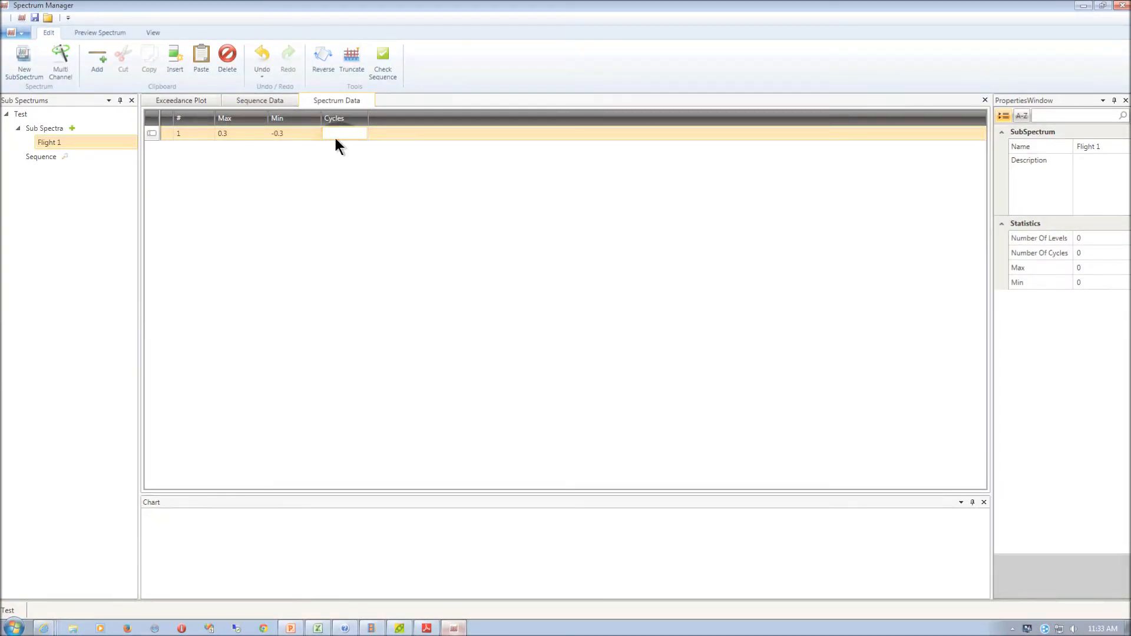
type("100")
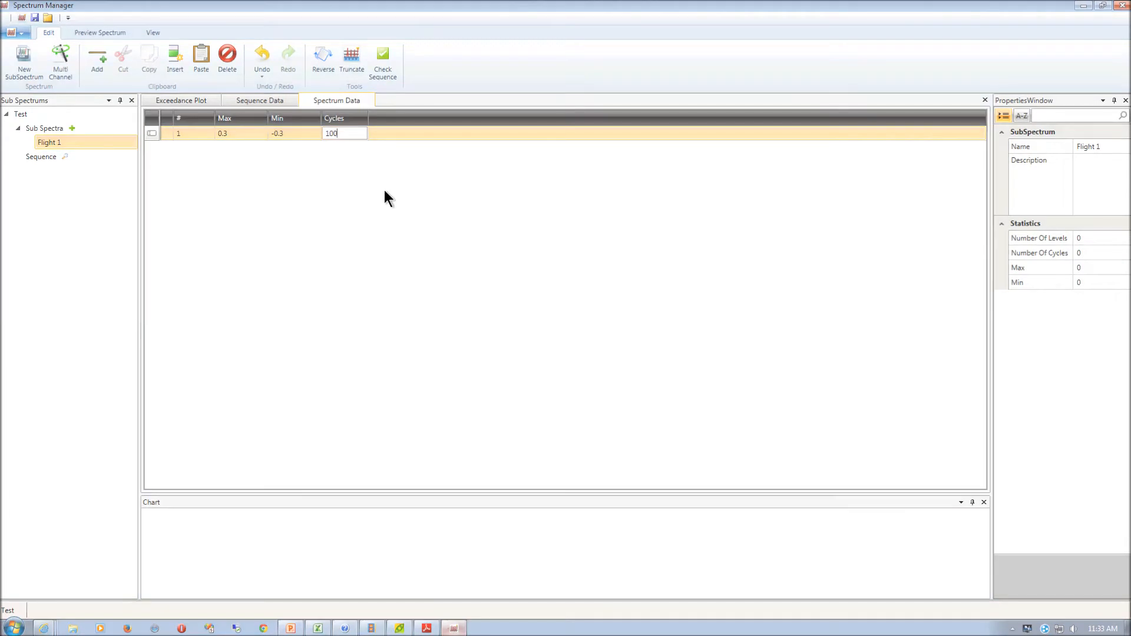
key("Return")
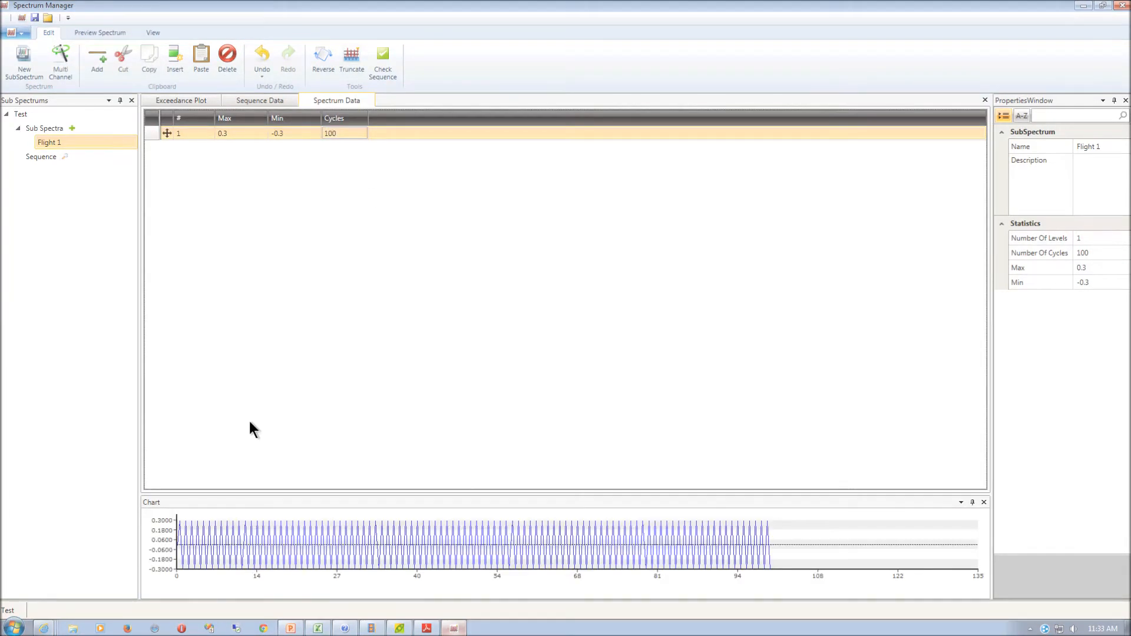
mouse_move(318, 627)
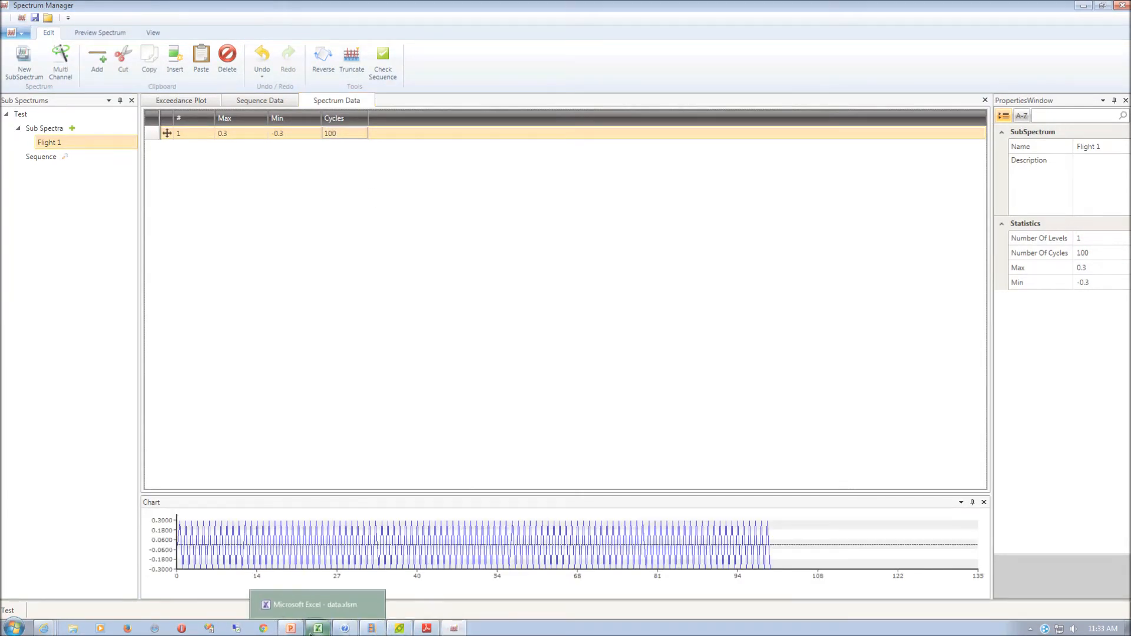
- Copy the Excel load data into Flight 1 (21 levels, 26 cycles) and save a new Flight 2
right_click(152, 313)
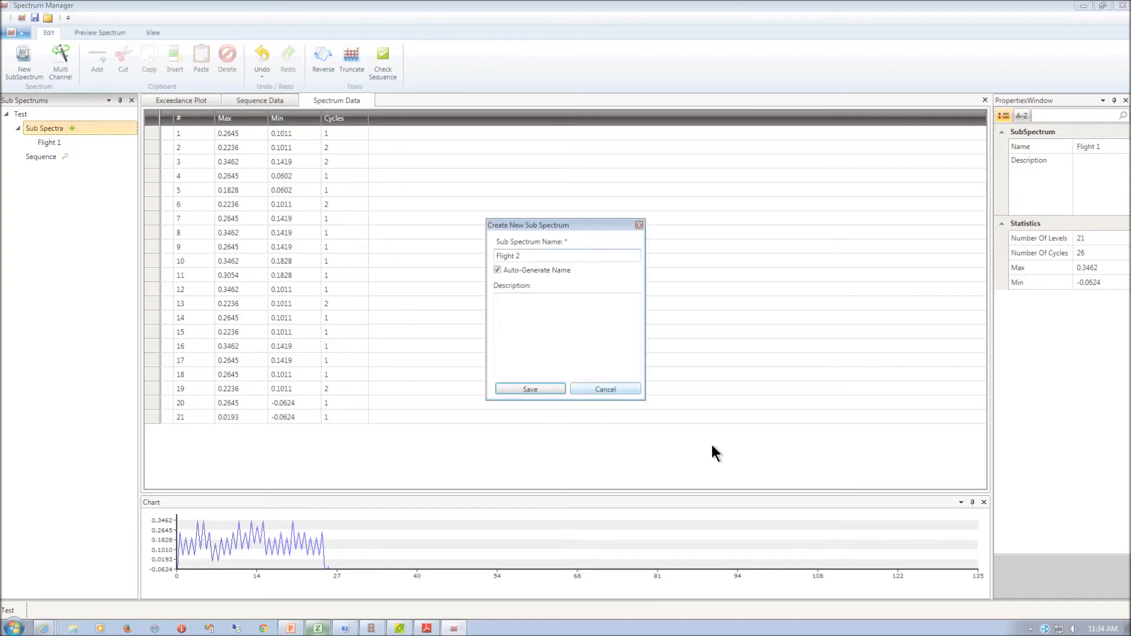
left_click(529, 388)
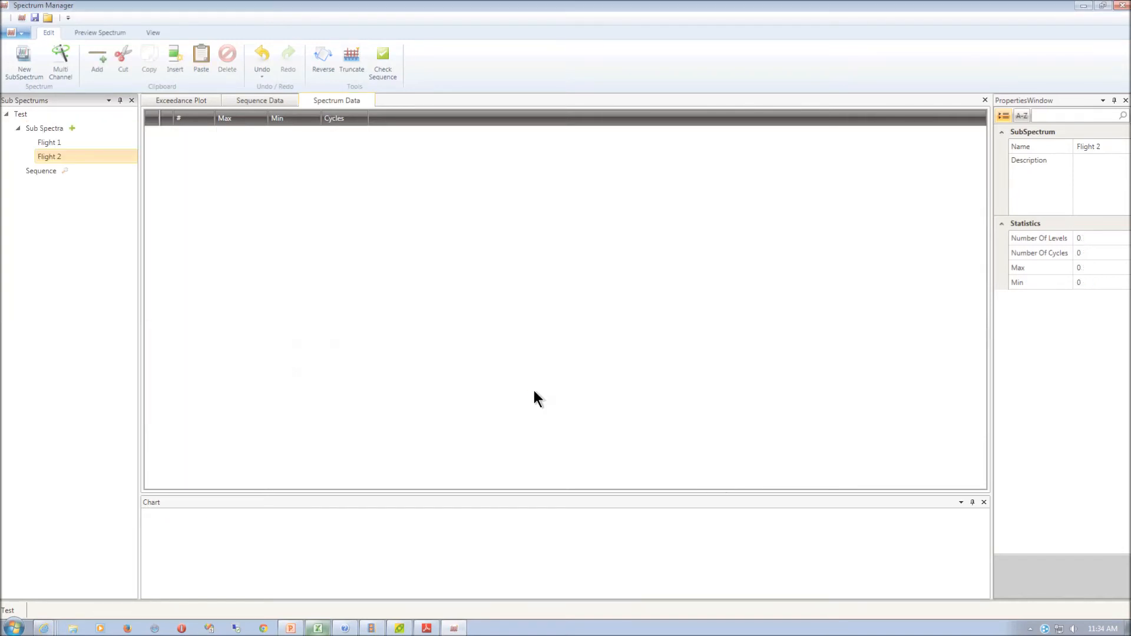
mouse_move(325, 281)
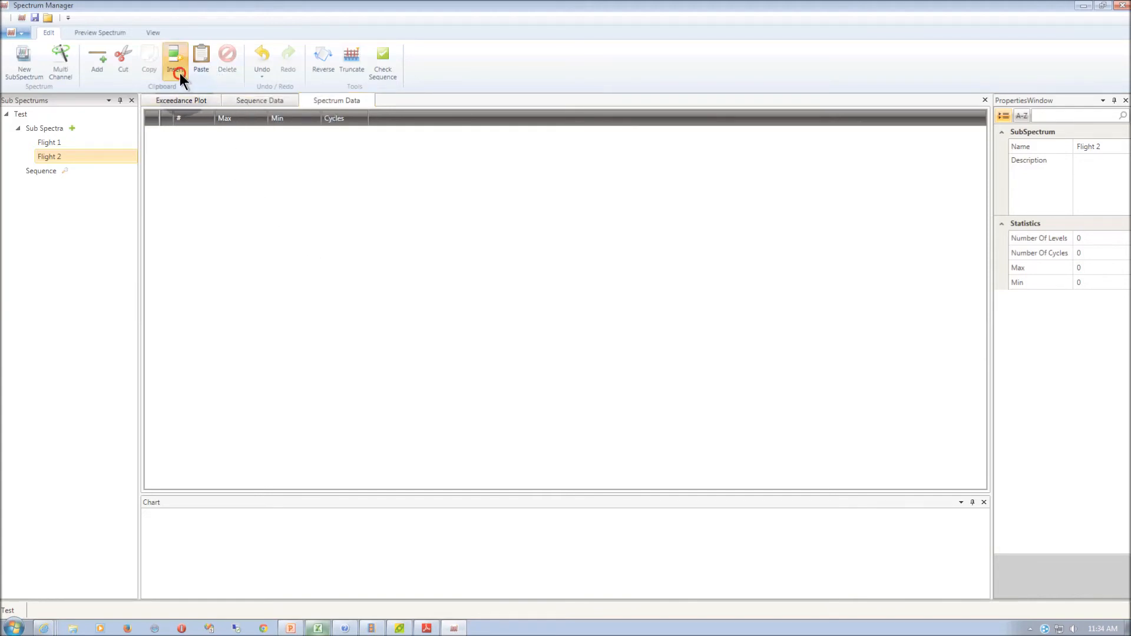
- Paste the same 21 levels into Flight 2 and show the sequence data table
left_click(175, 62)
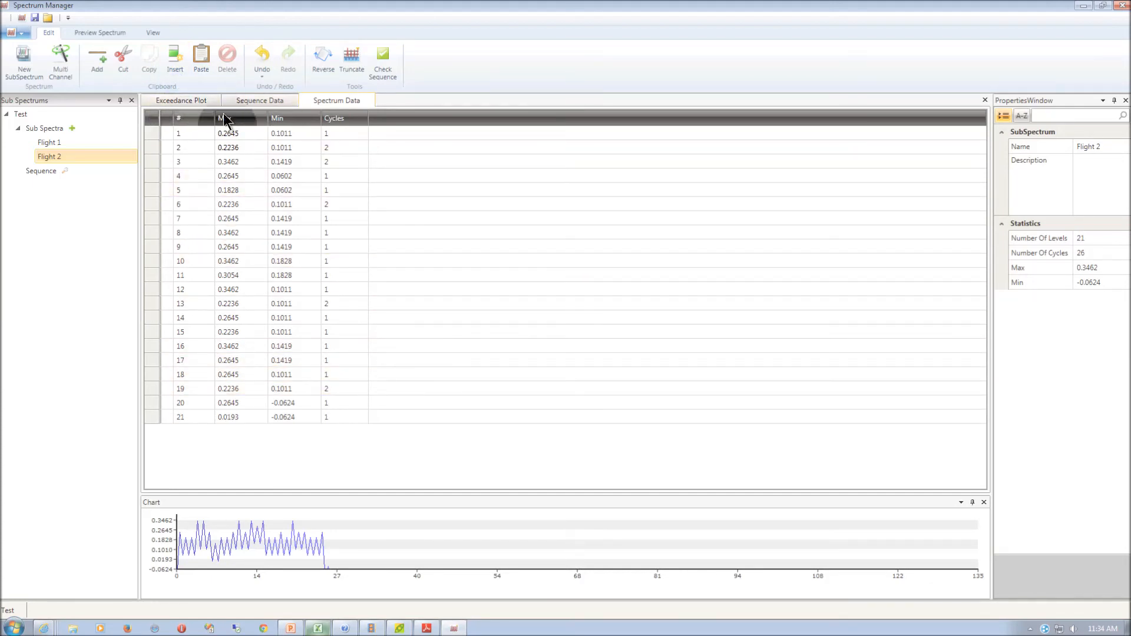
left_click(259, 100)
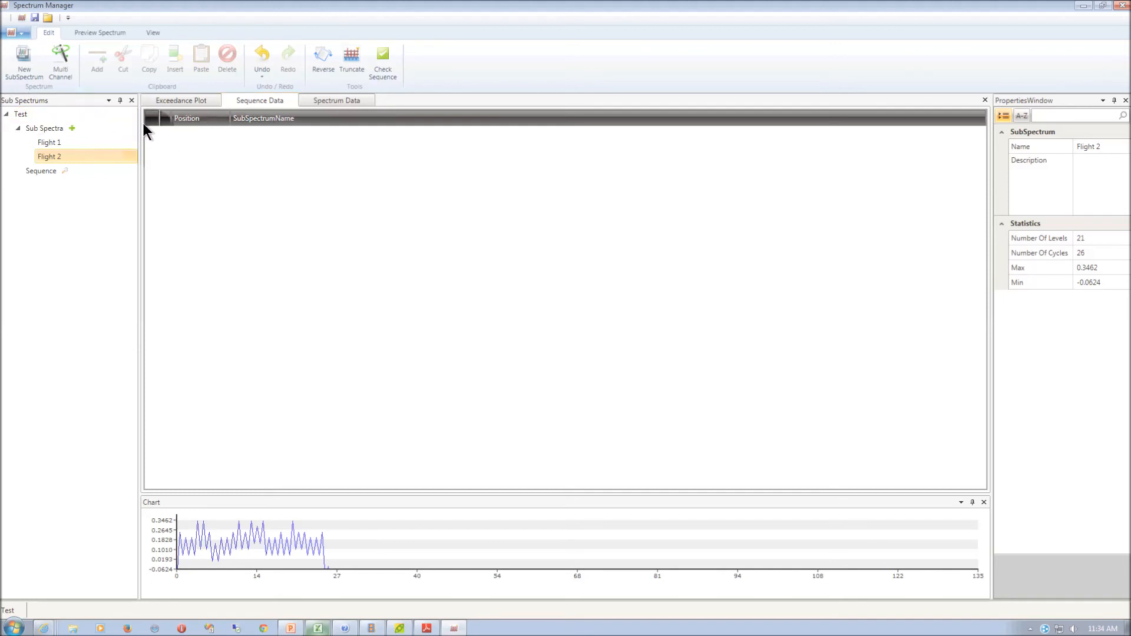
- Sequence Flight 1 then Flight 2 and run Check Sequence to confirm all sub-spectra used
left_click(97, 60)
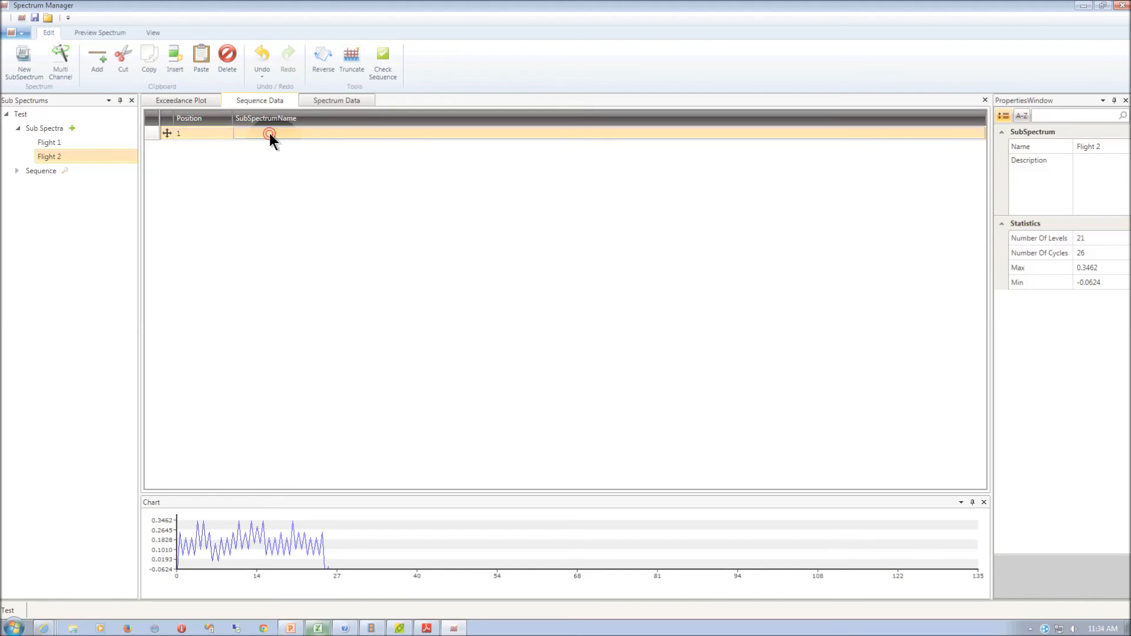
left_click(268, 133)
type("Flight 1")
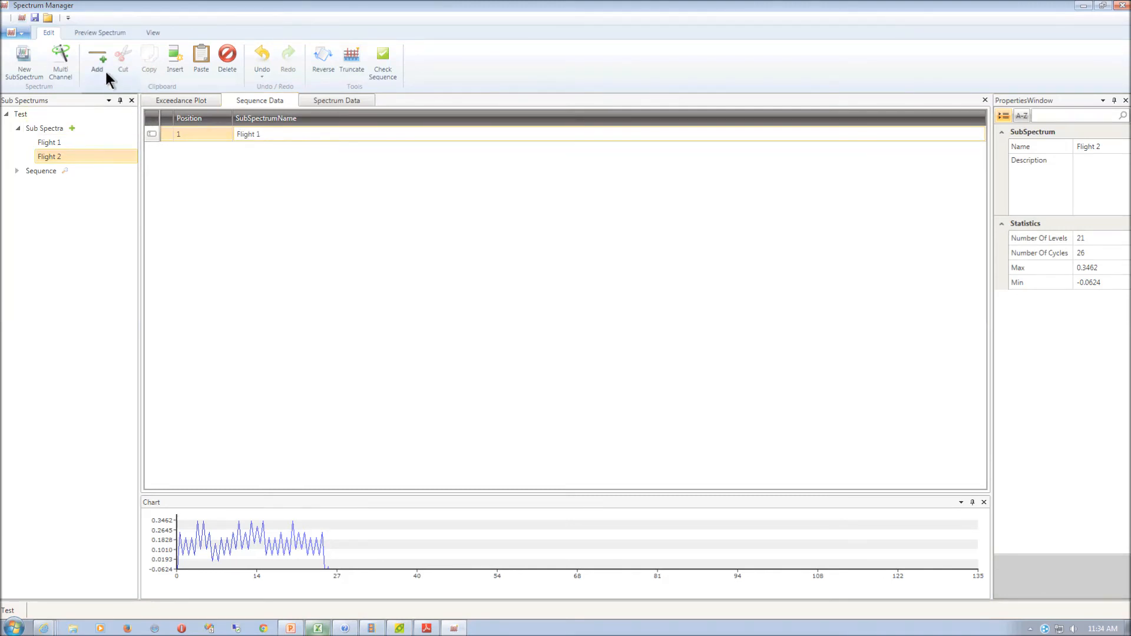
left_click(96, 61)
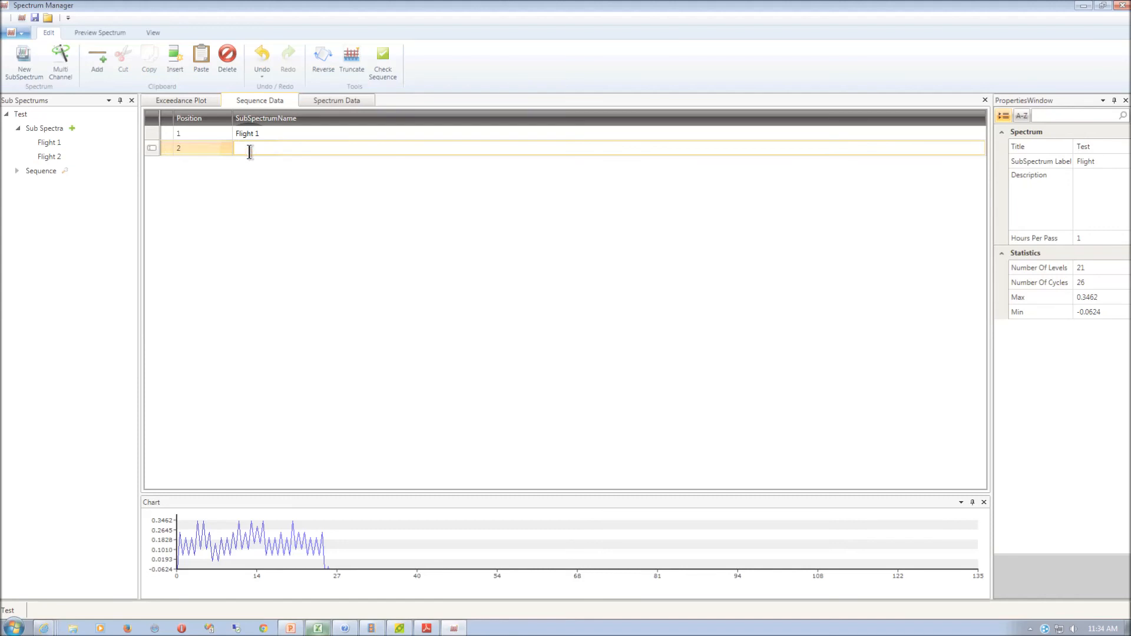
type("Flight 2")
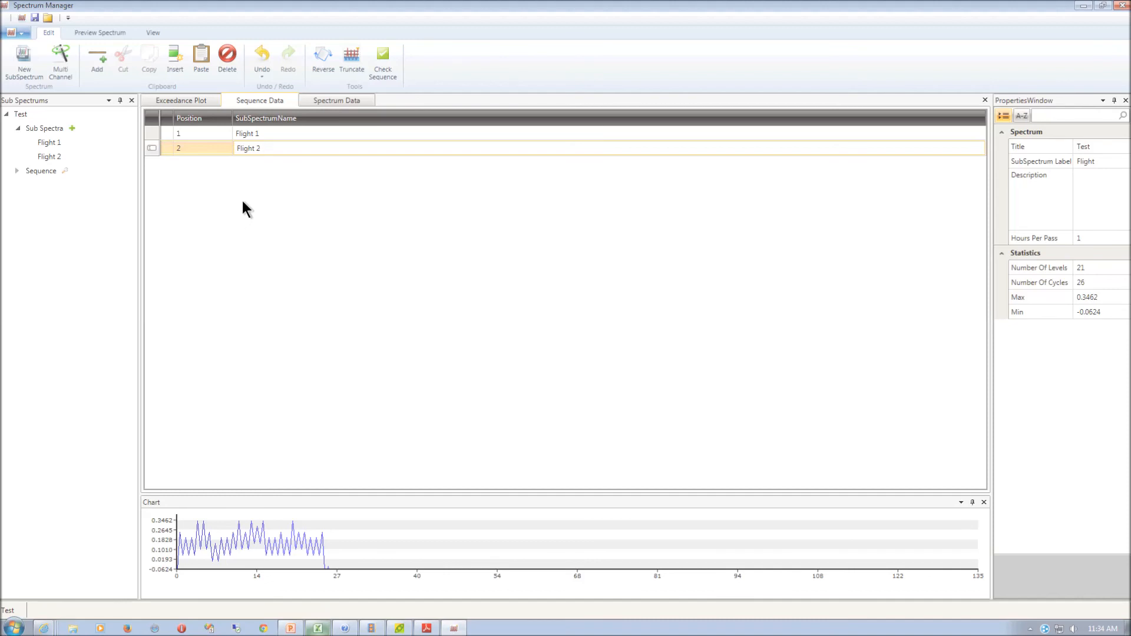
left_click(383, 61)
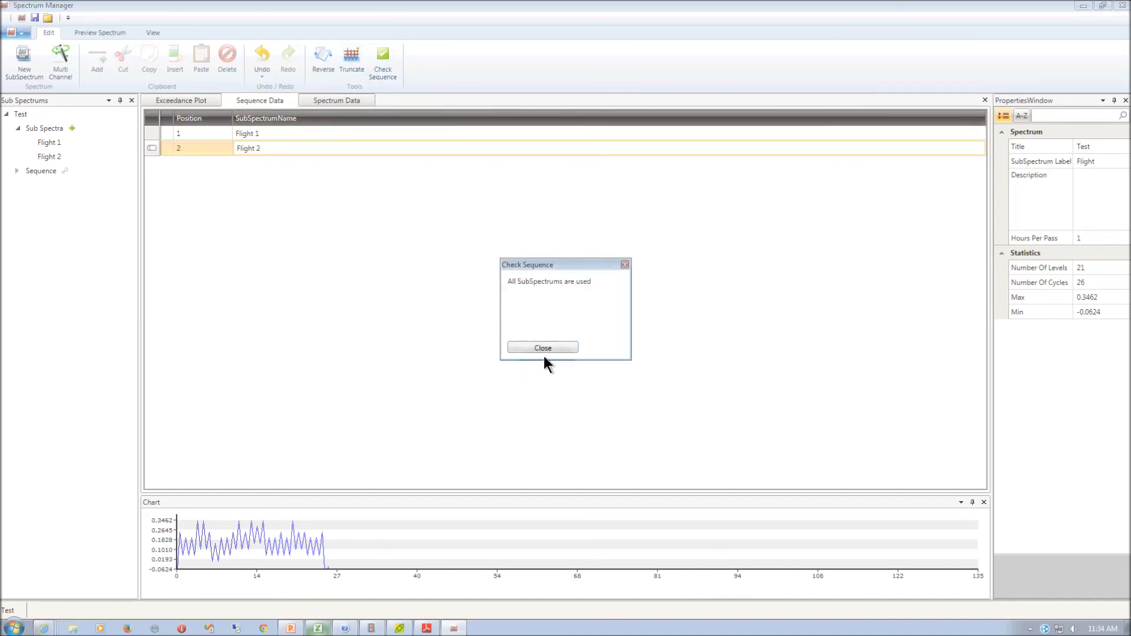
- Dismiss the check result, view the exceedance plot, then the combined 42-level spectrum data
left_click(543, 346)
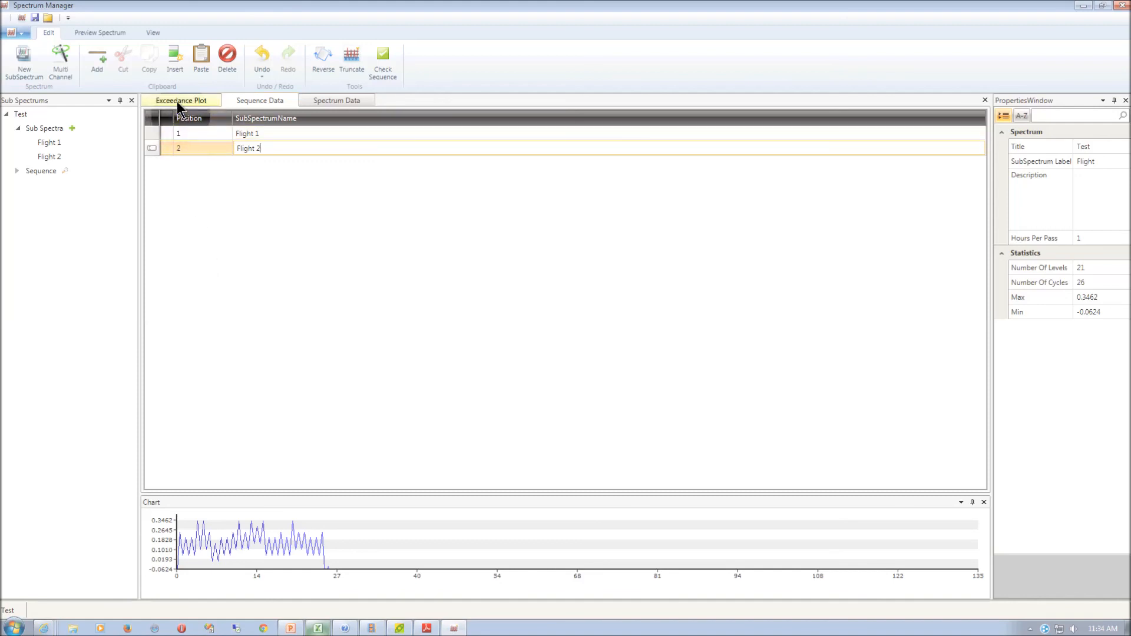
left_click(180, 99)
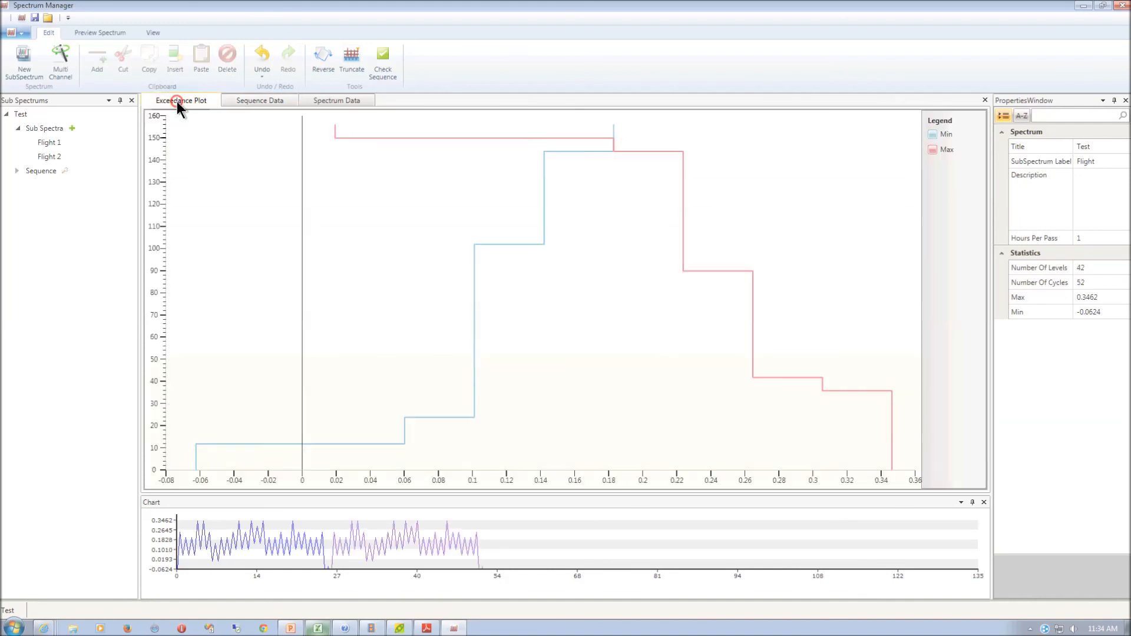
left_click(336, 100)
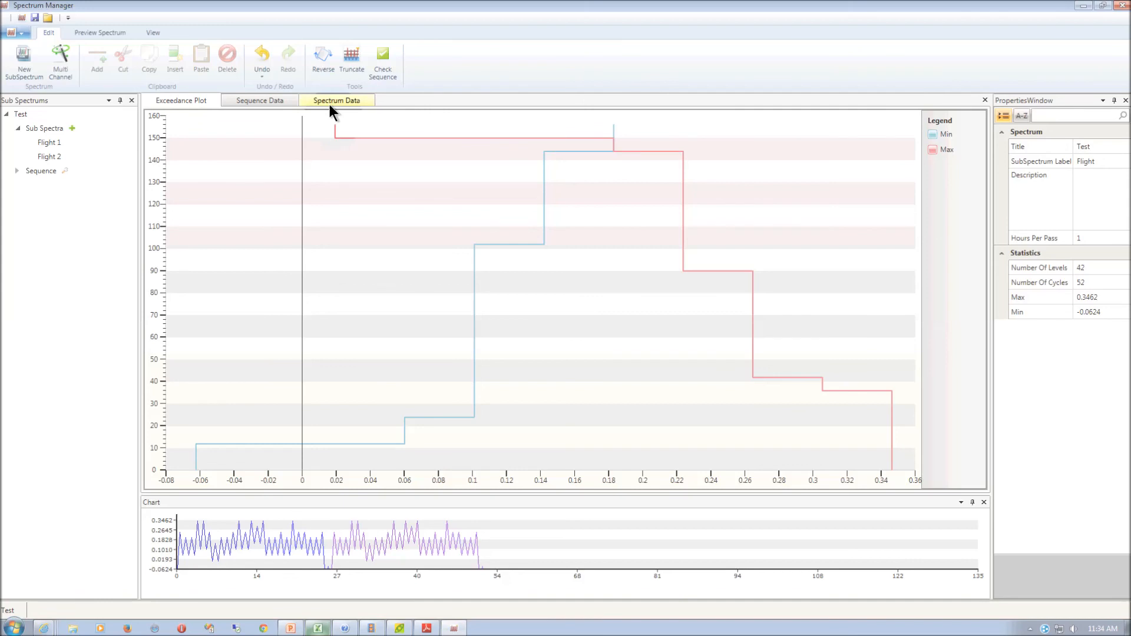
left_click(336, 100)
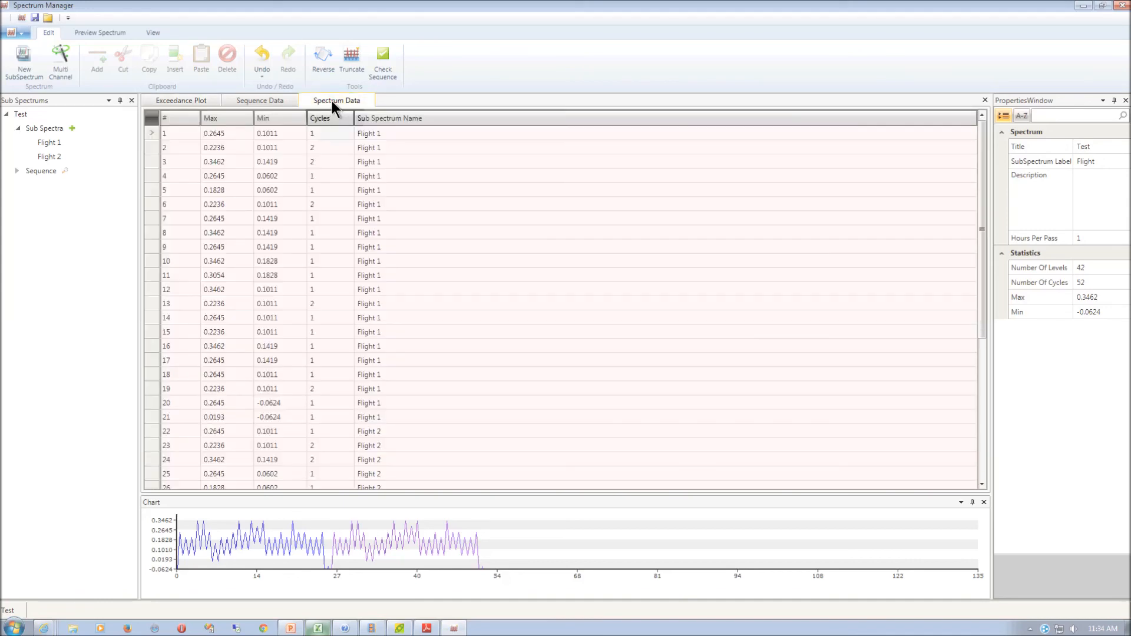